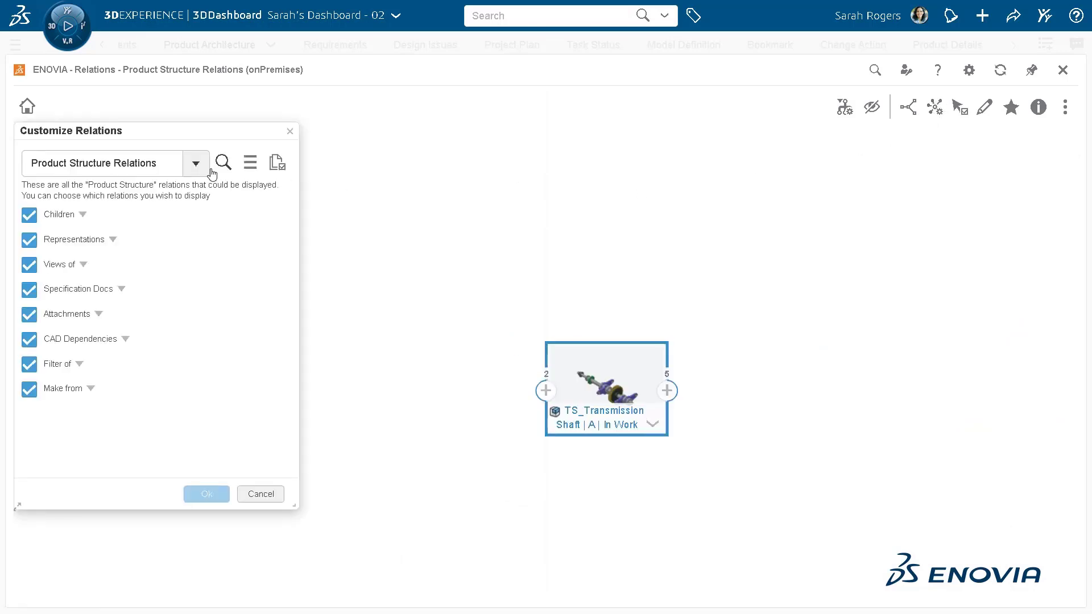
Step: Apply the Issue Relations set to the TS_Transmission Shaft relations view
click(196, 162)
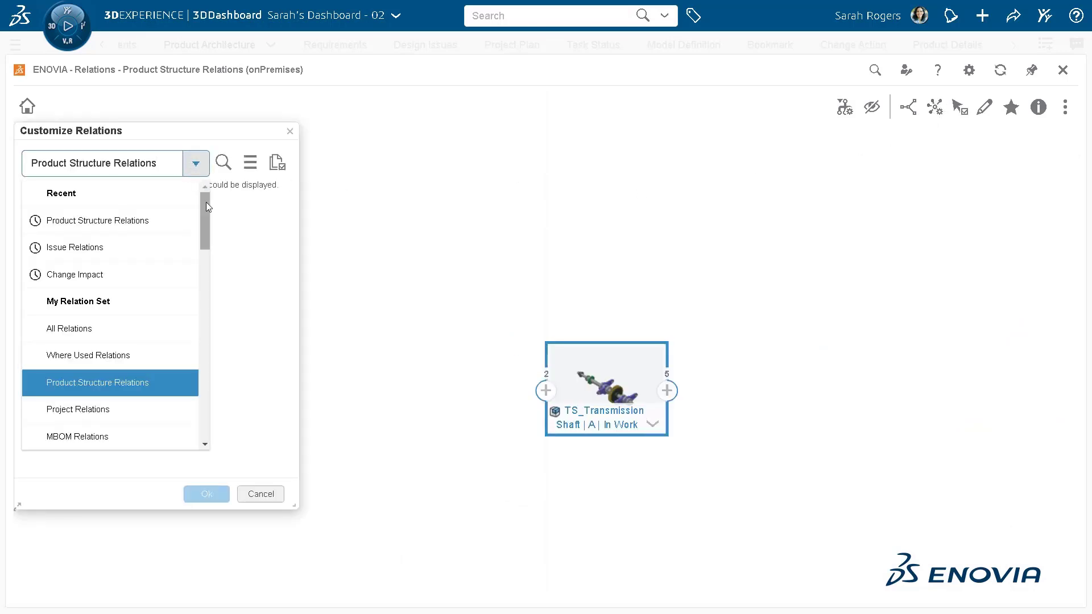
click(74, 247)
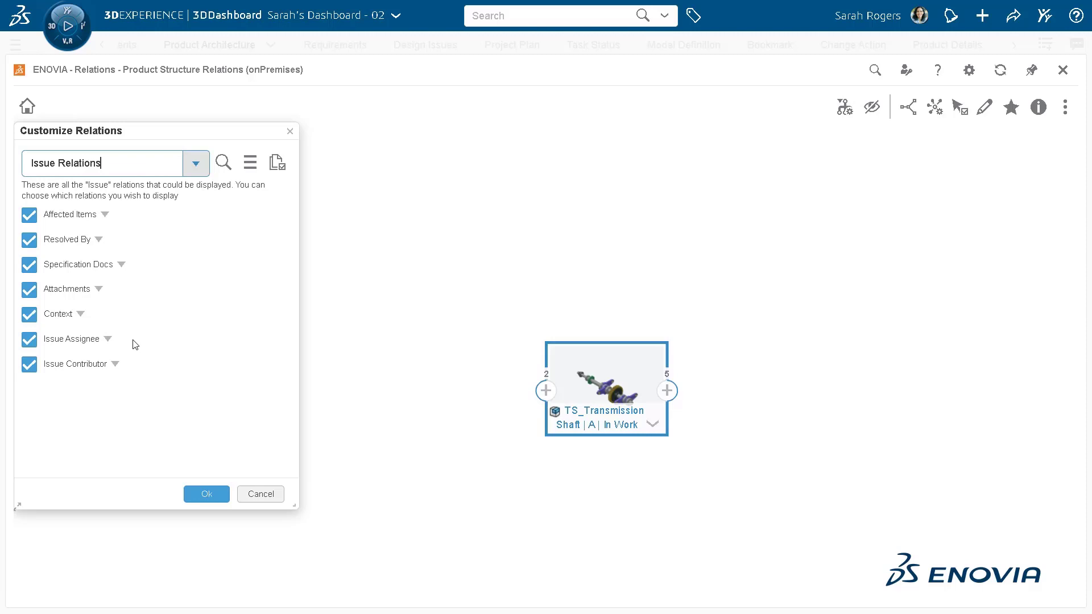
click(207, 494)
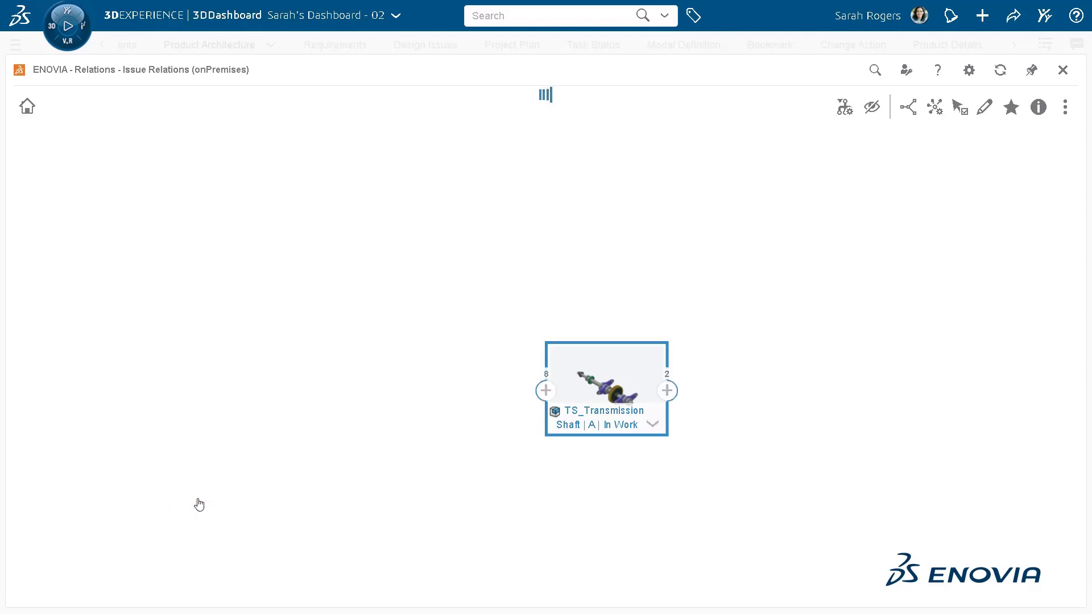
Step: Show all shaft relations as a data grid sorted by maturity state, expanding TS Issue 06062022 - 01
click(546, 390)
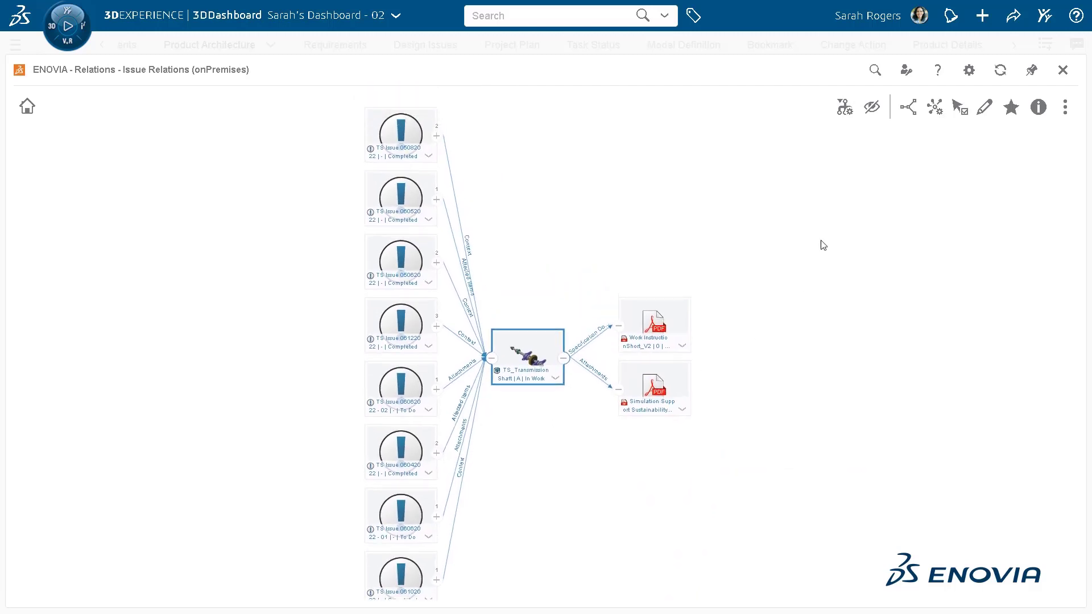
click(934, 107)
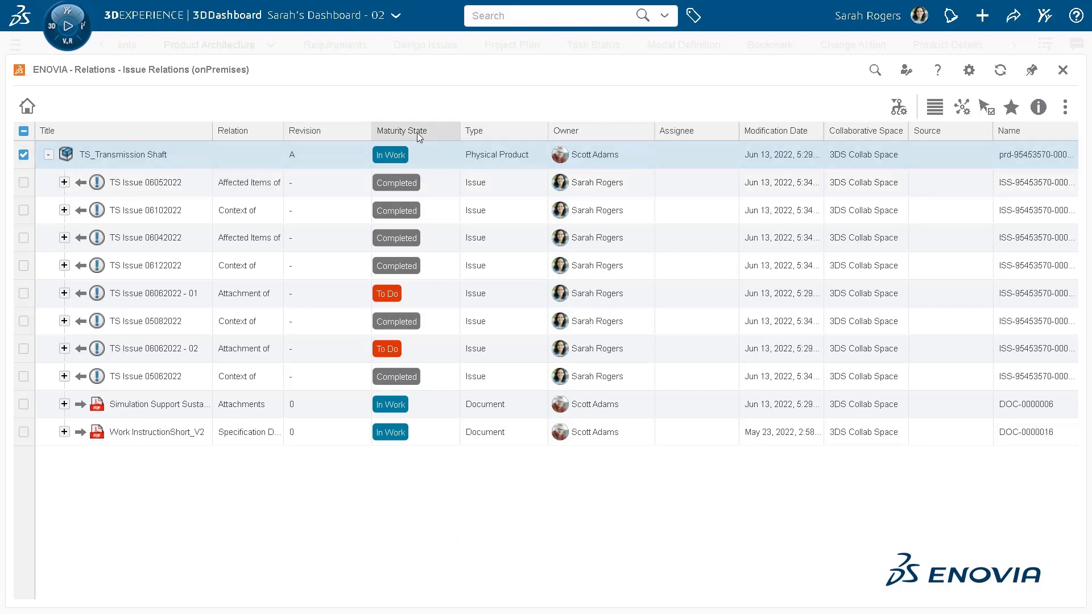
click(401, 130)
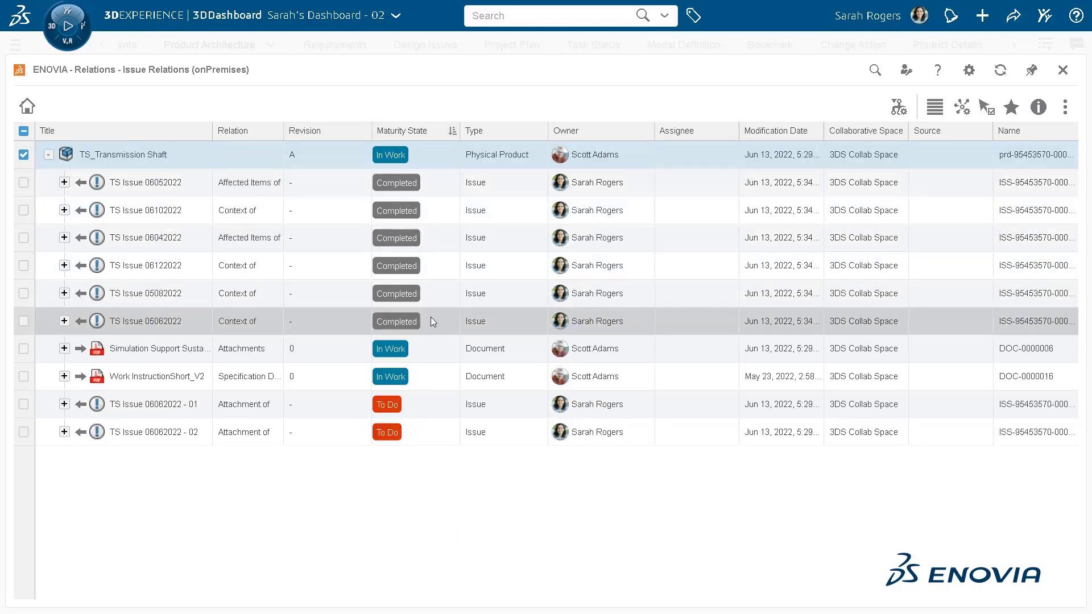
click(63, 404)
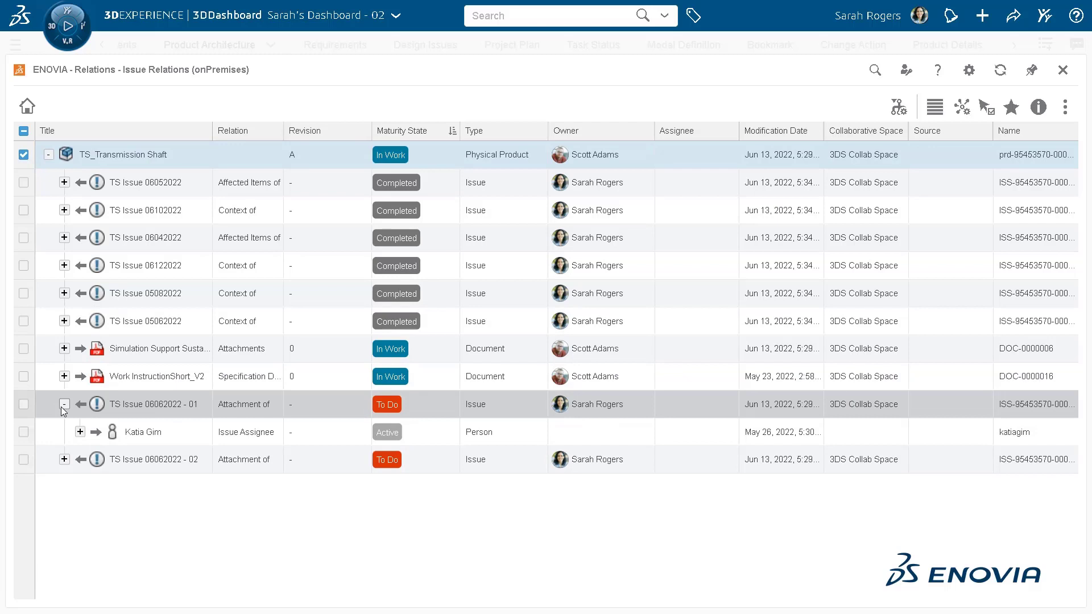
click(63, 459)
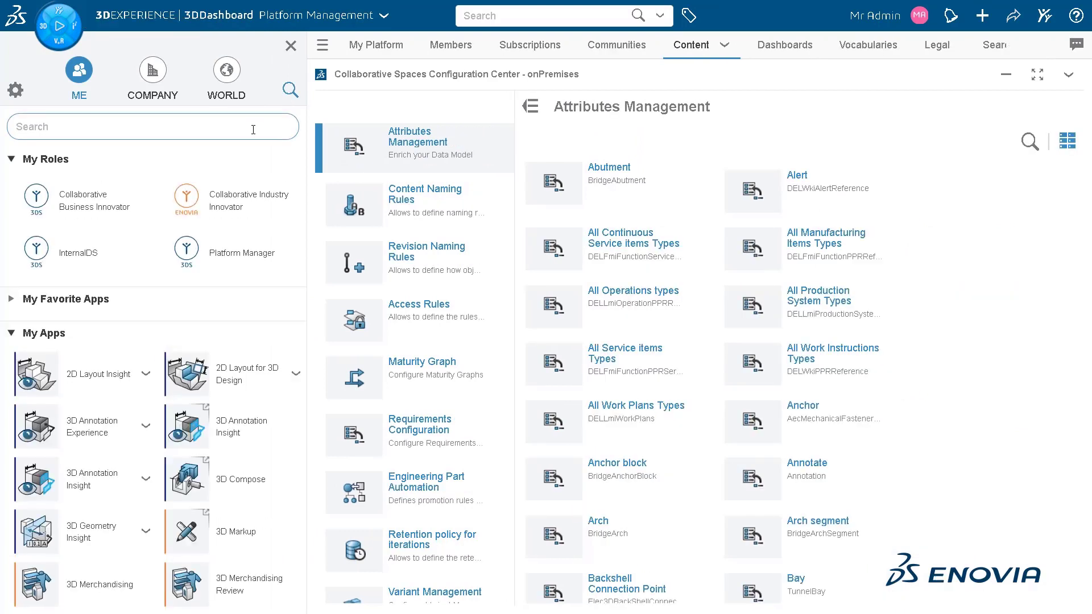
Step: Search 'Relation' in the apps panel and launch Relations Control Center
text(Relation)
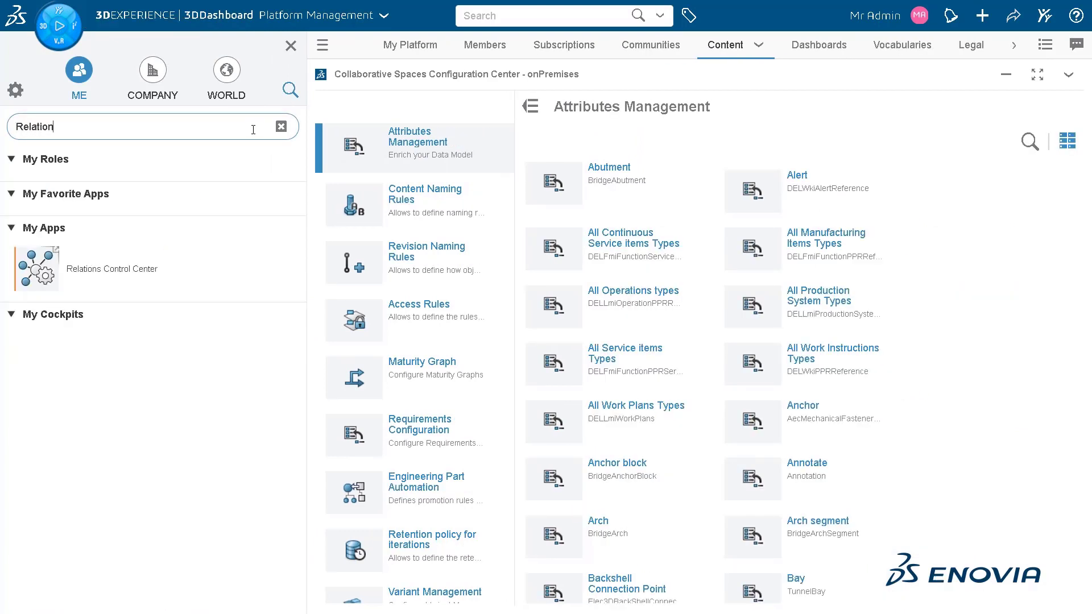
click(36, 269)
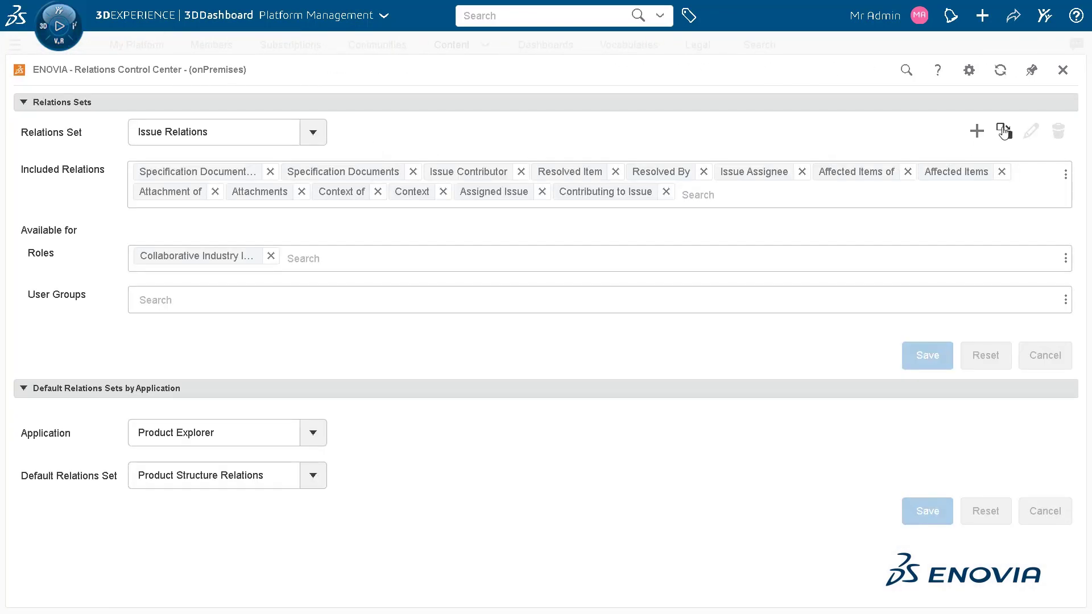
Step: Duplicate the Issue Relations set as 'Issue and CA Relations' and browse its included relations
click(1003, 131)
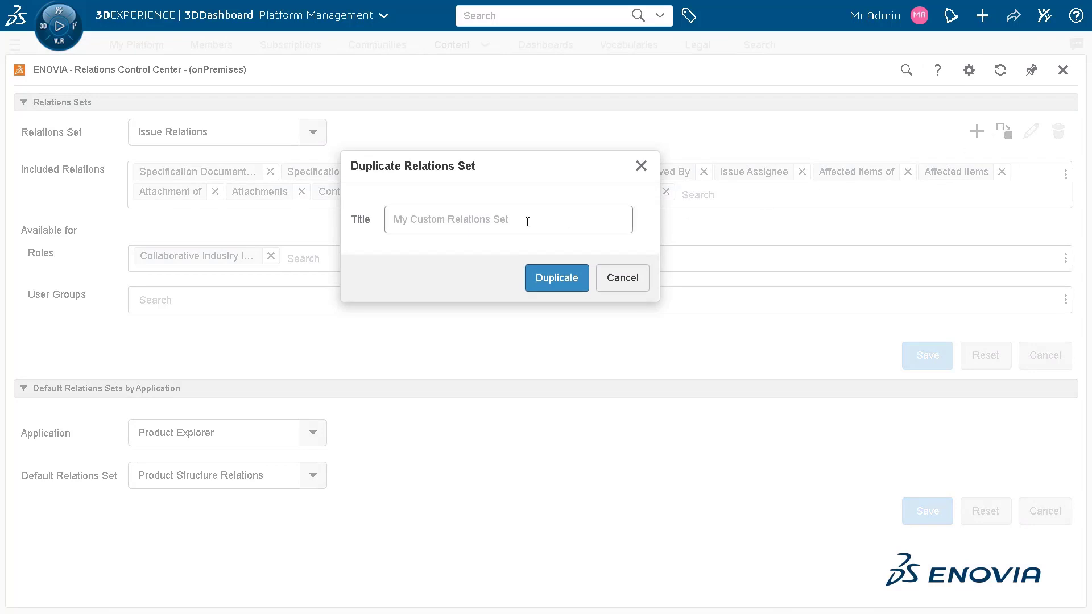
text(Issue and CA)
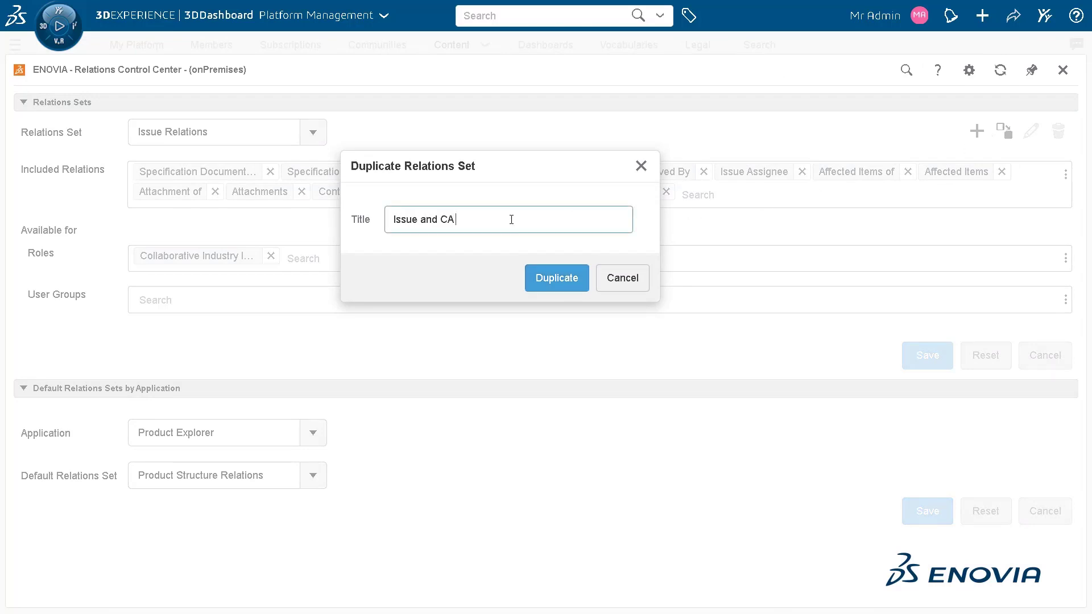
text(Relations)
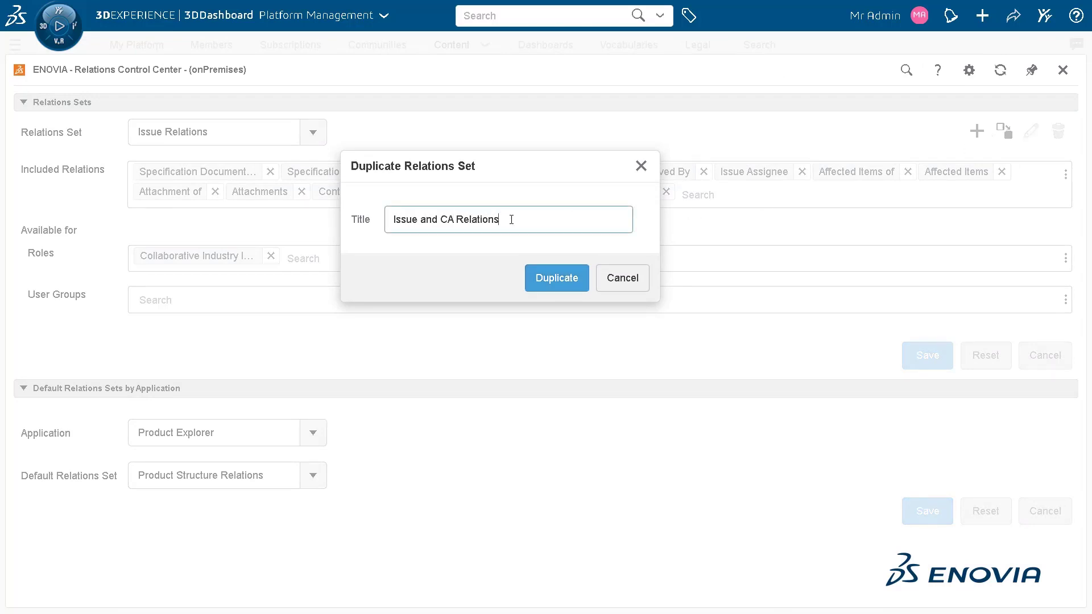
click(556, 278)
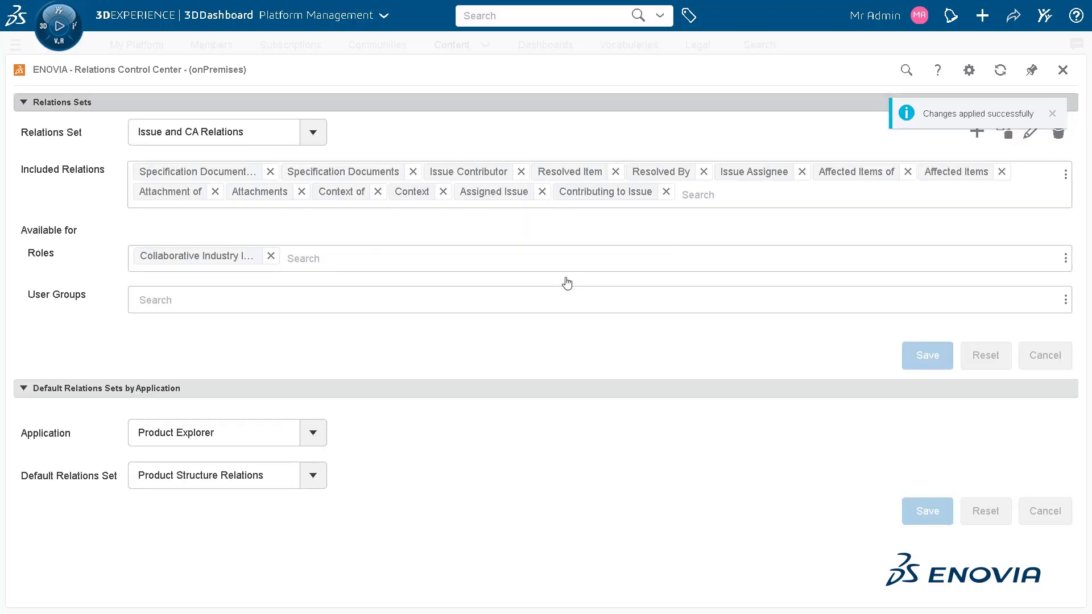
click(698, 195)
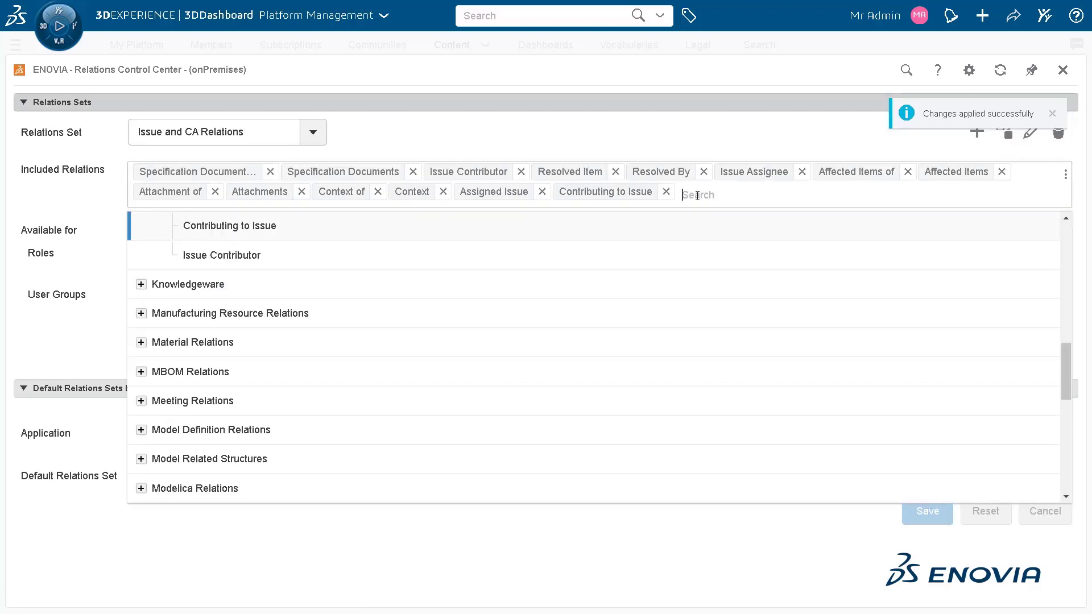
Step: Add Context, Proposed Change and Assignee relations to the set and save it
text(Context)
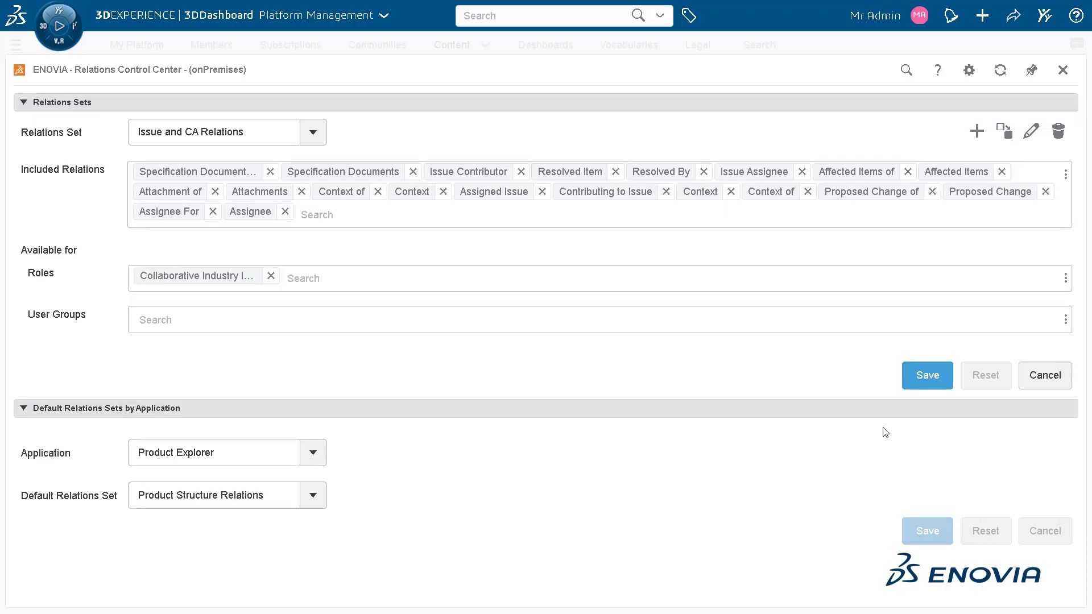
click(927, 376)
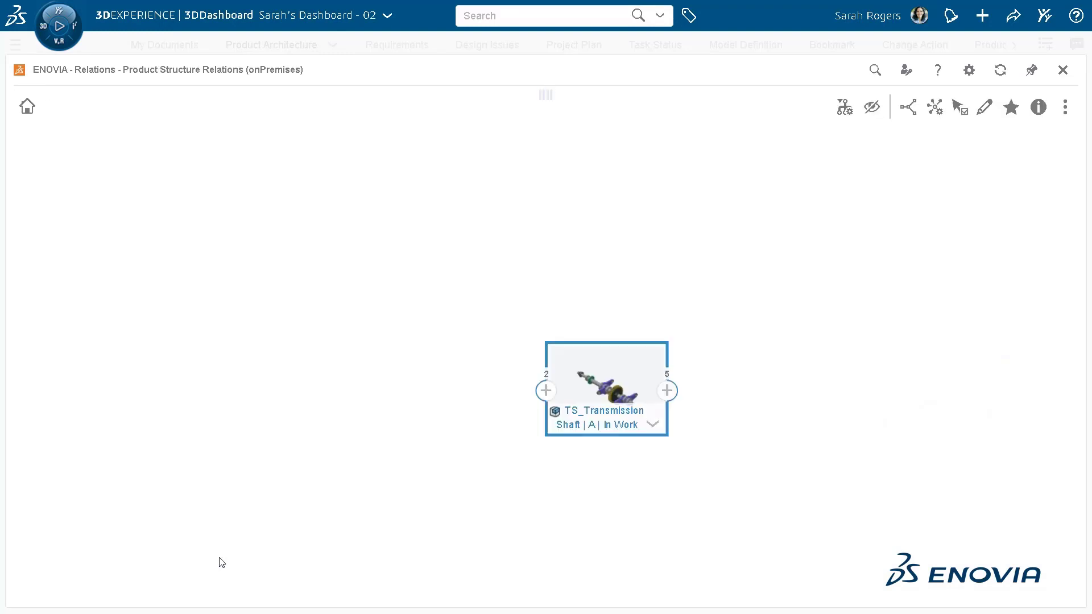
Step: Apply the custom Issue and CA Relations set to the TS_Transmission Shaft view
click(935, 107)
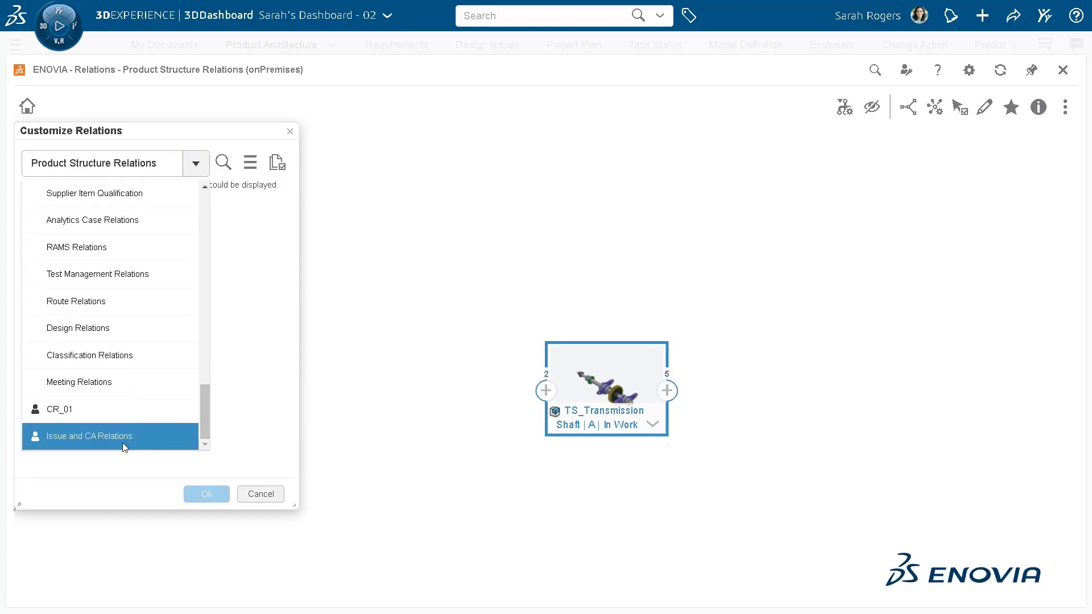
click(88, 436)
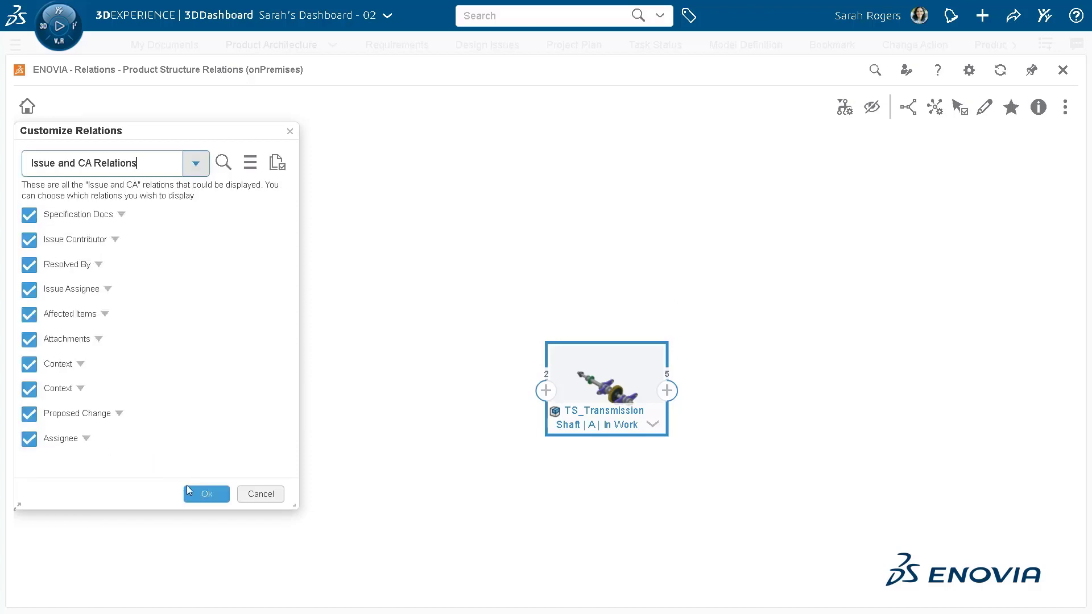
click(206, 493)
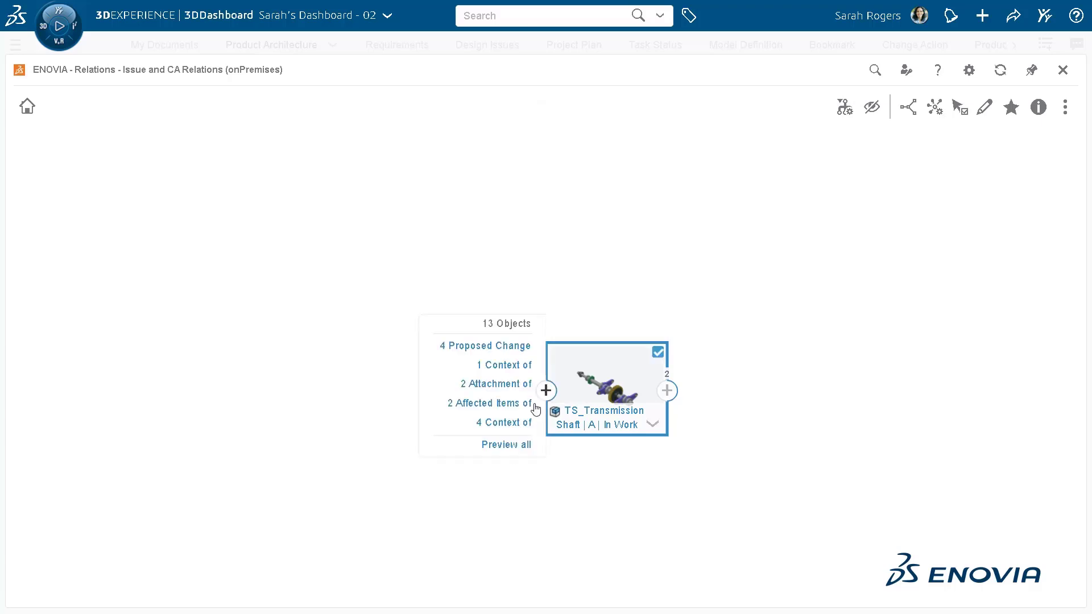
Step: Preview all related objects of the shaft and display the 13 relations in a data grid
click(545, 390)
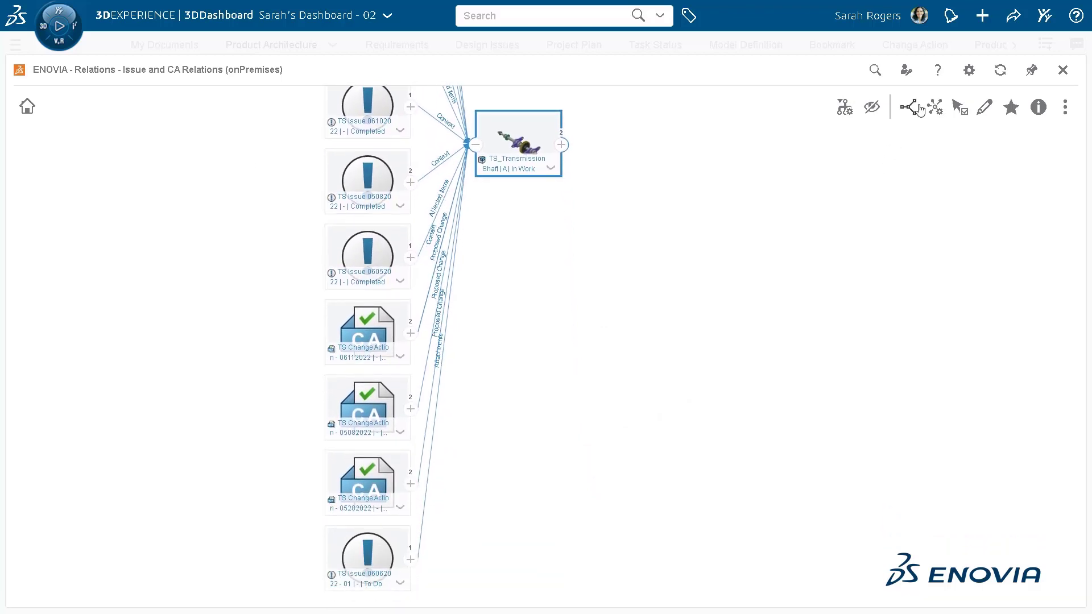
click(919, 106)
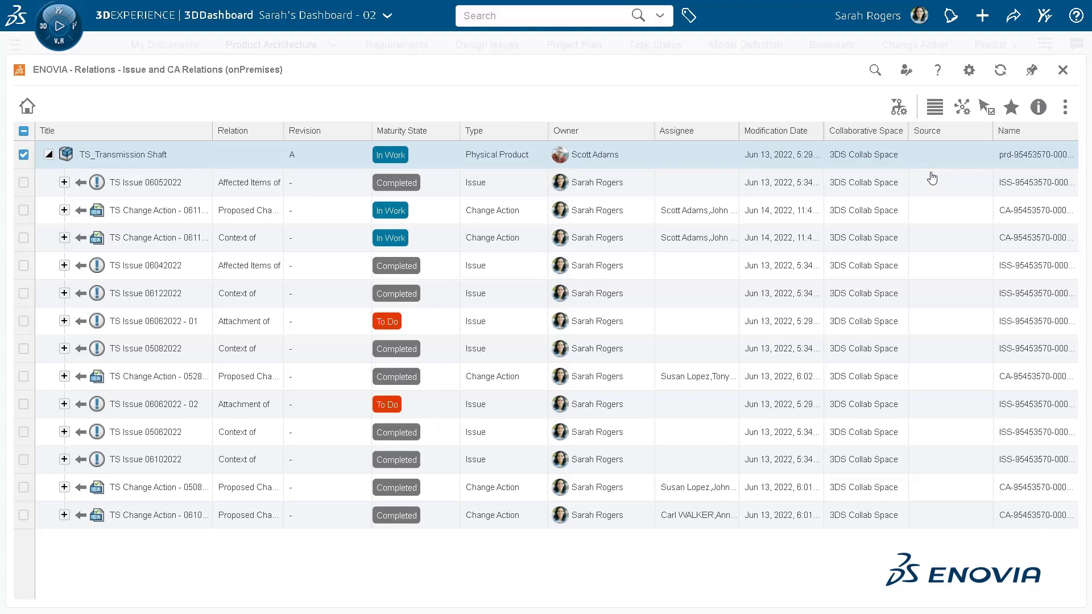